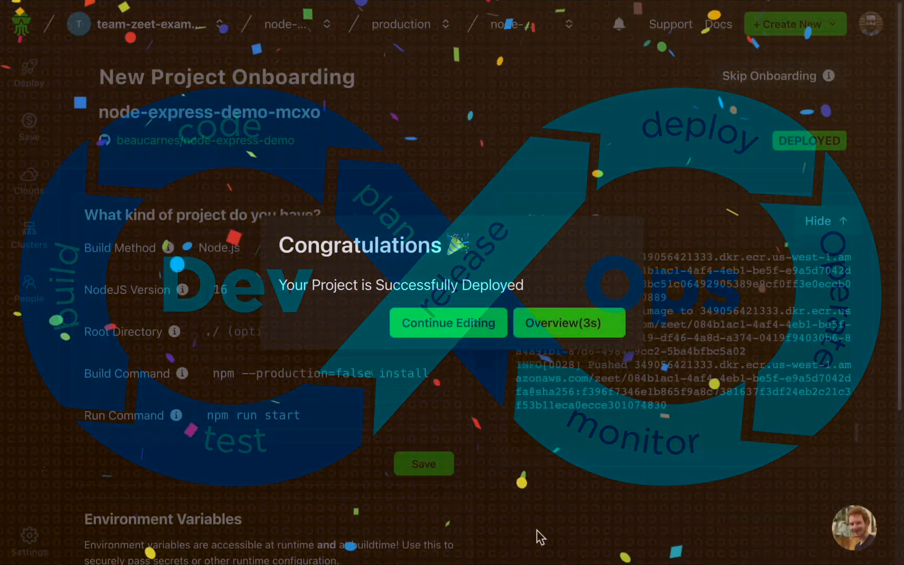
- Sign up for Zeet with a GitHub account and answer the role survey as VP/Director of Engineering
click(568, 322)
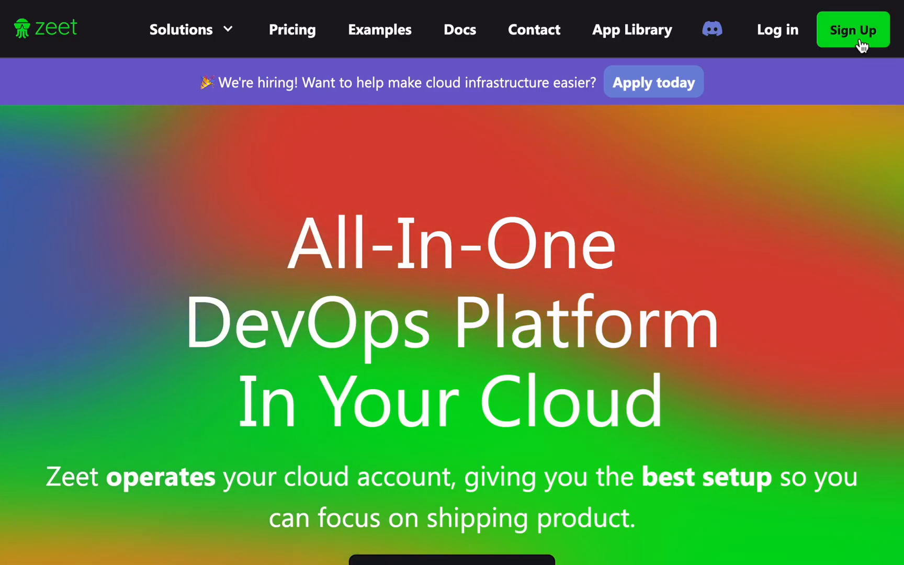
click(851, 29)
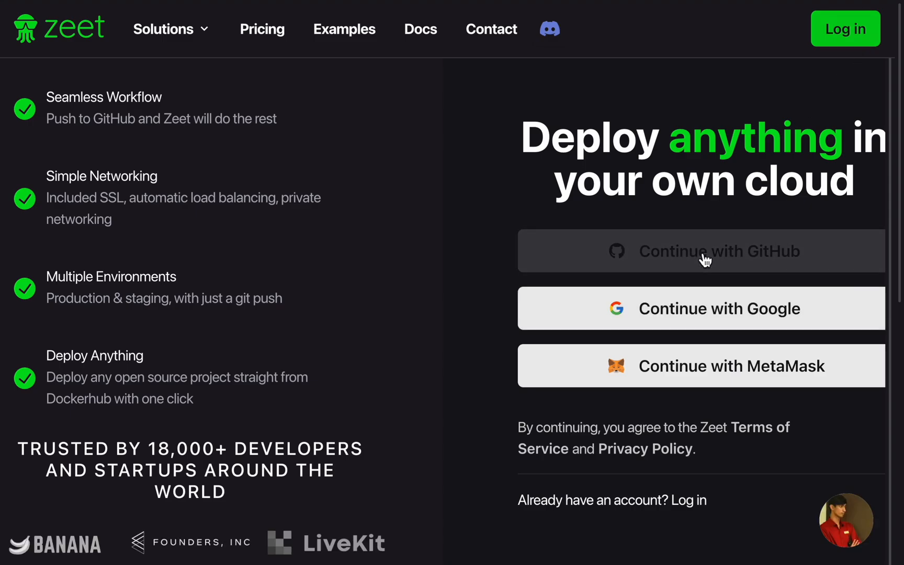
click(700, 251)
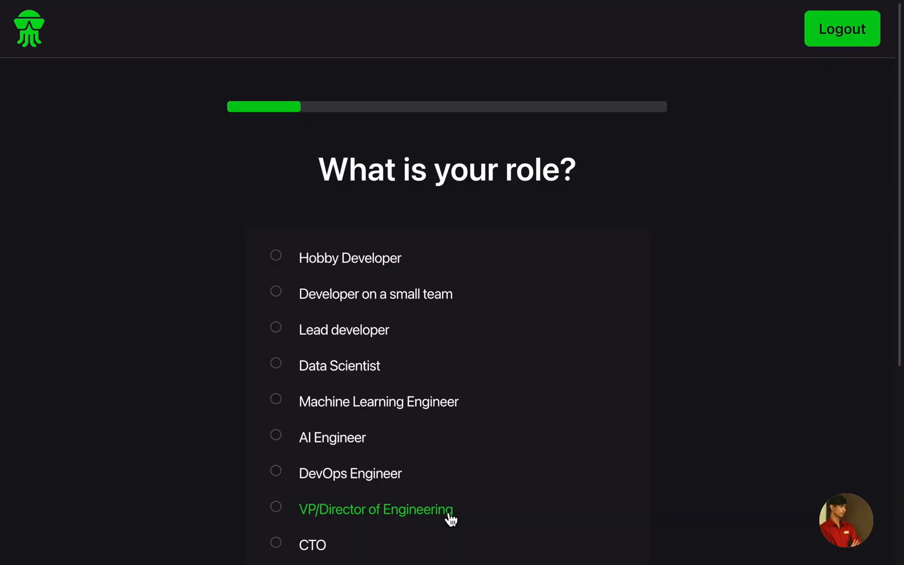
click(376, 509)
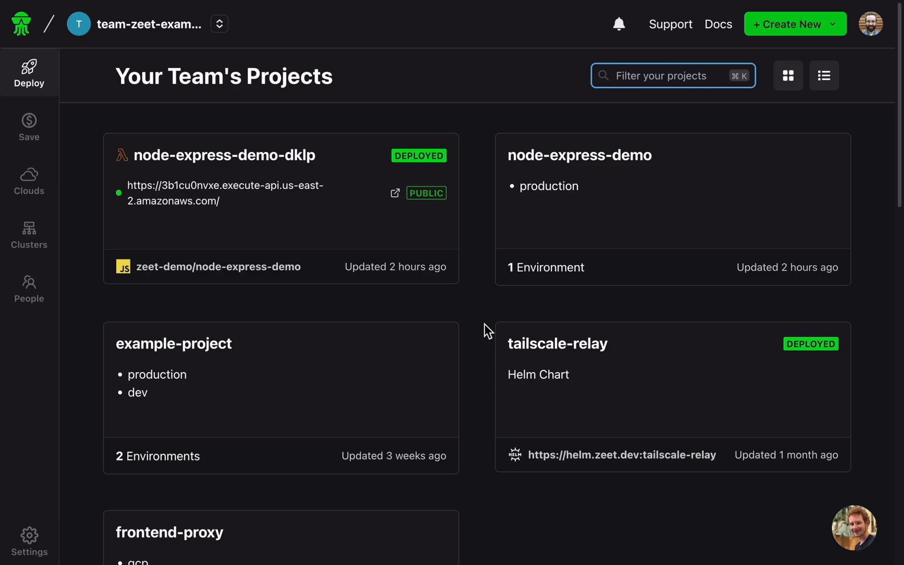
- Create a new app from the node-express-demo repository, found by searching 'node'
click(794, 24)
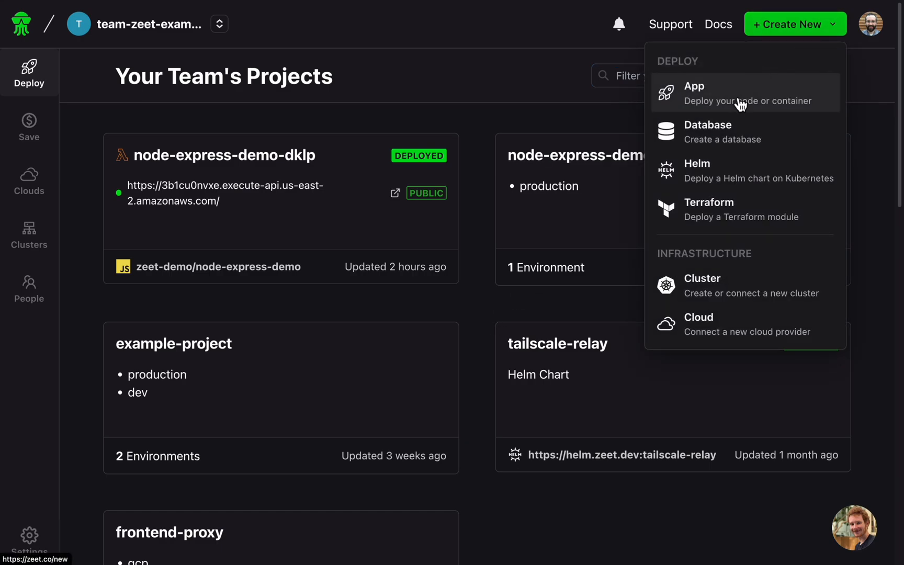
click(693, 92)
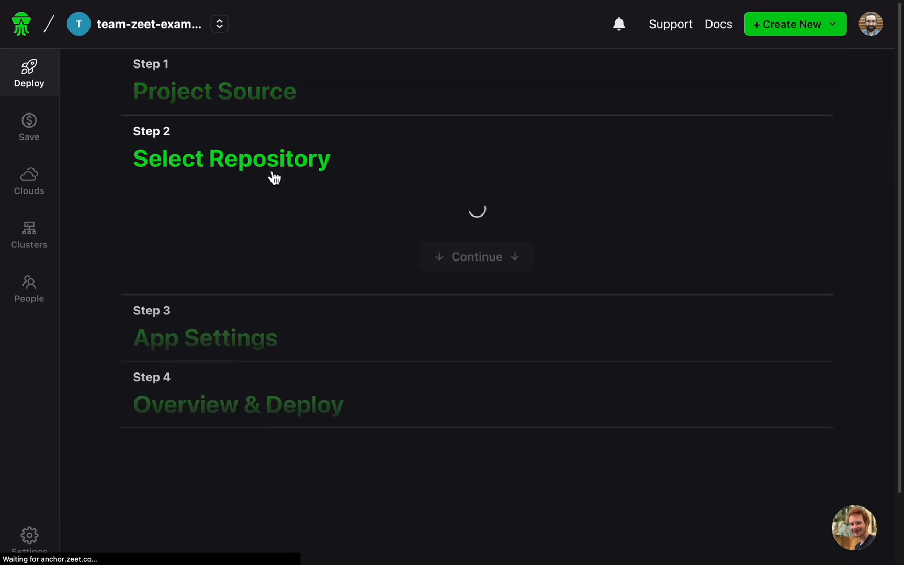
text(node)
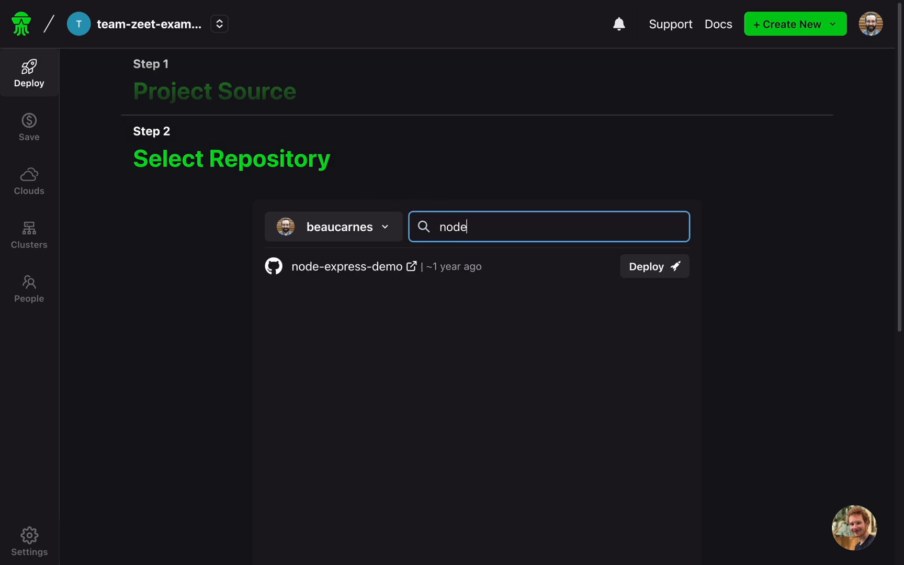
click(653, 267)
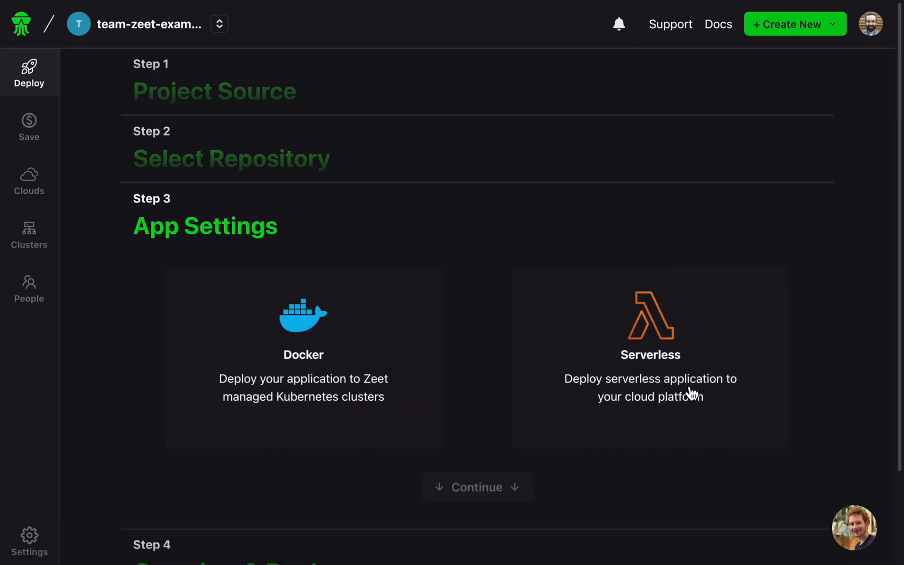
- Choose the Docker app type, keep the default compute and networking, and continue to the overview
click(650, 357)
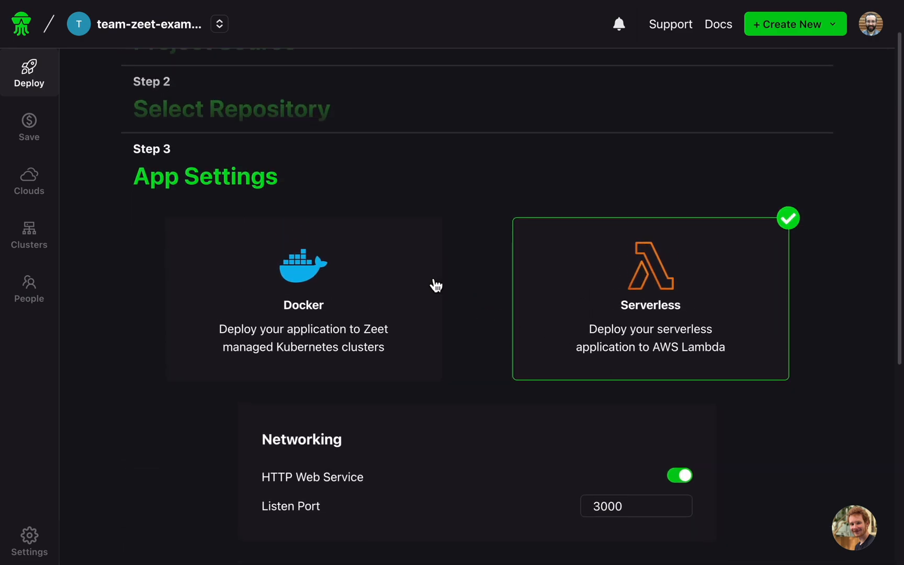
scroll(down, 3)
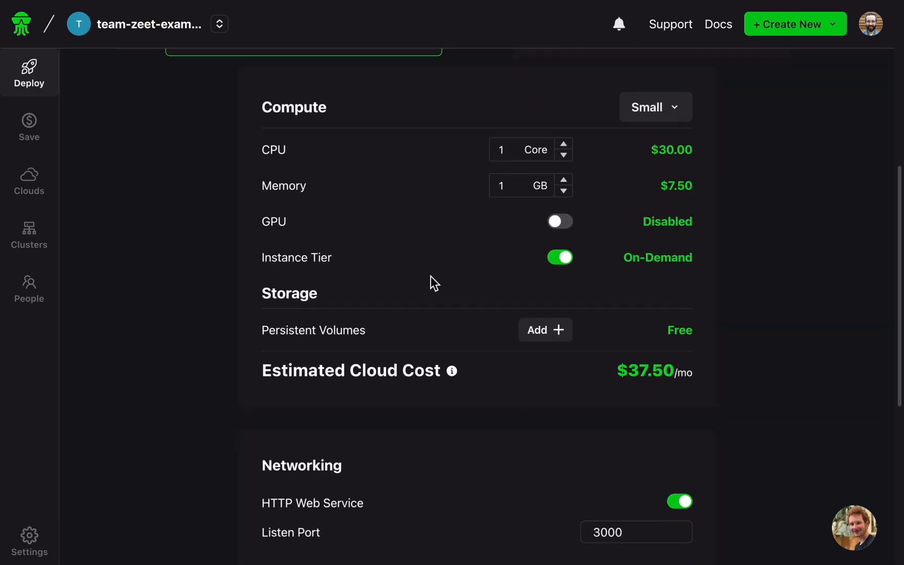
scroll(down, 3)
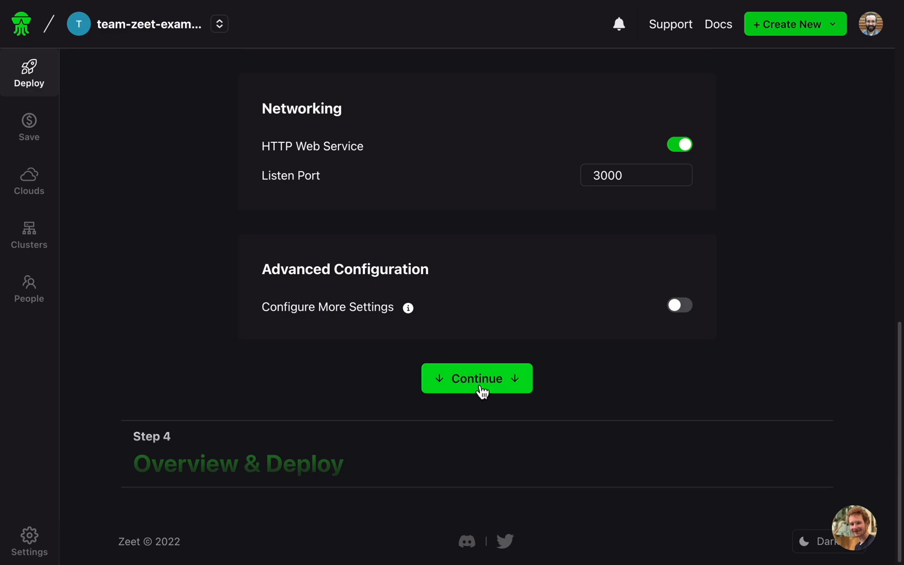
click(477, 378)
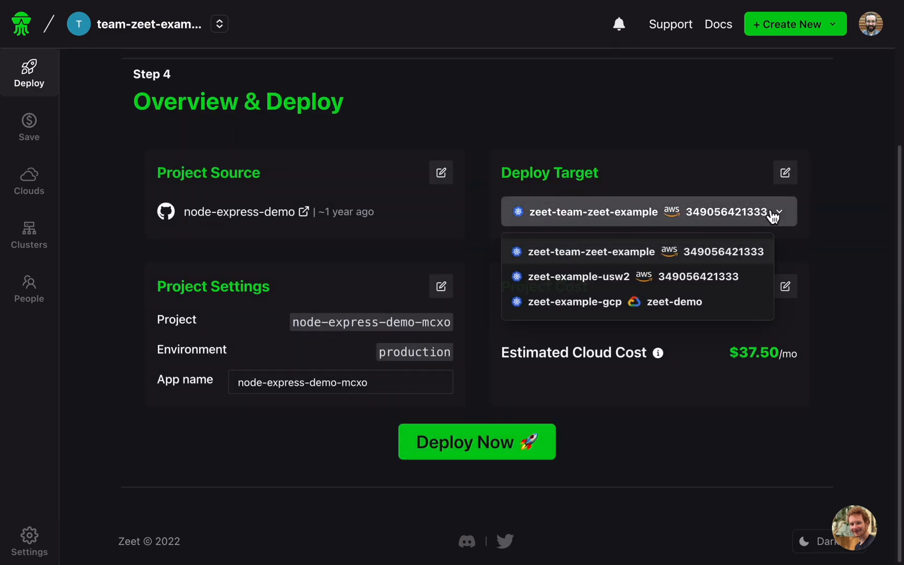
- Deploy to the zeet-team-zeet-example cluster and view the node-express-demo-mcxo overview with its live endpoint
click(591, 251)
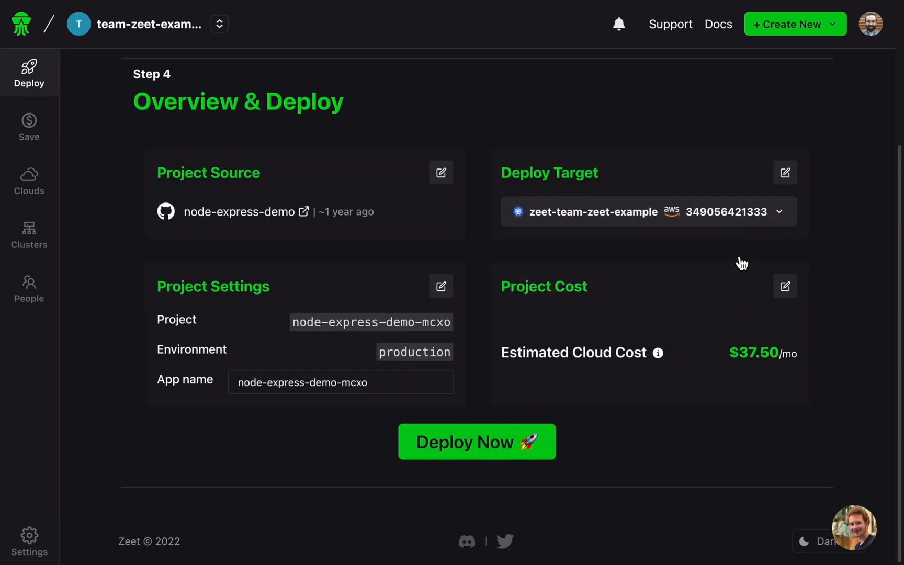
click(476, 441)
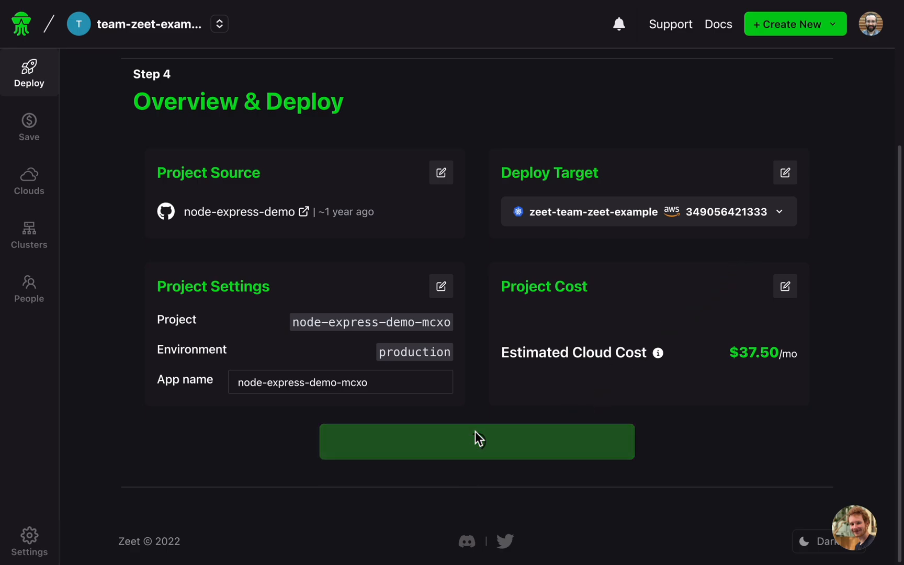
click(476, 442)
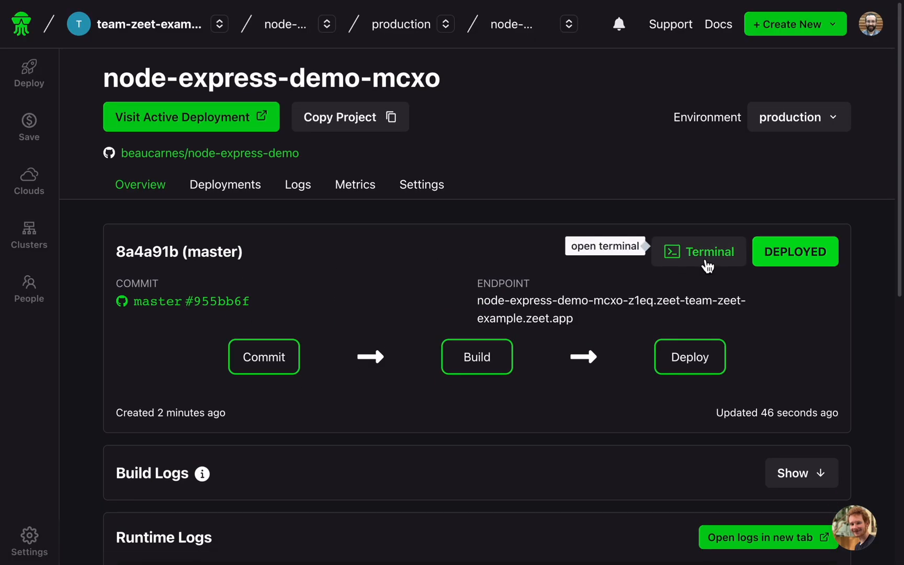
click(698, 251)
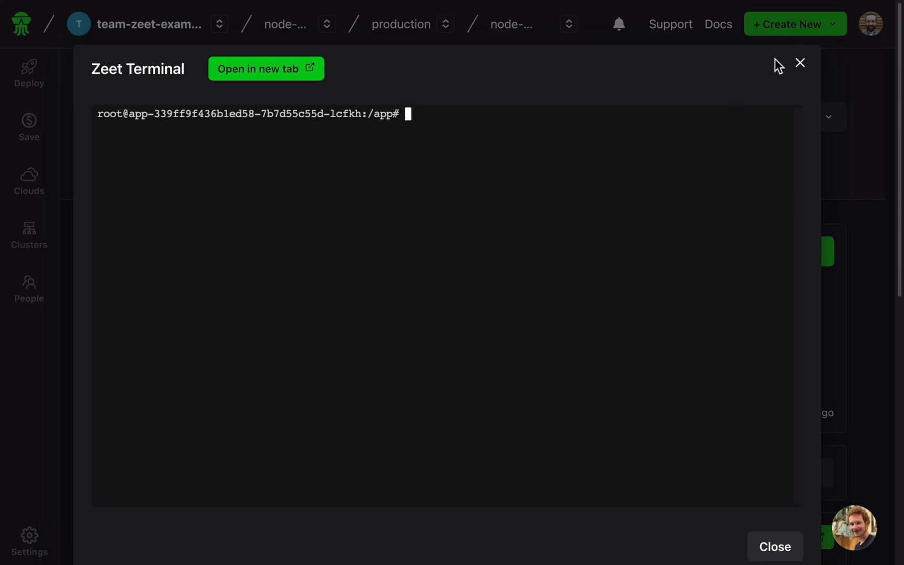
click(800, 63)
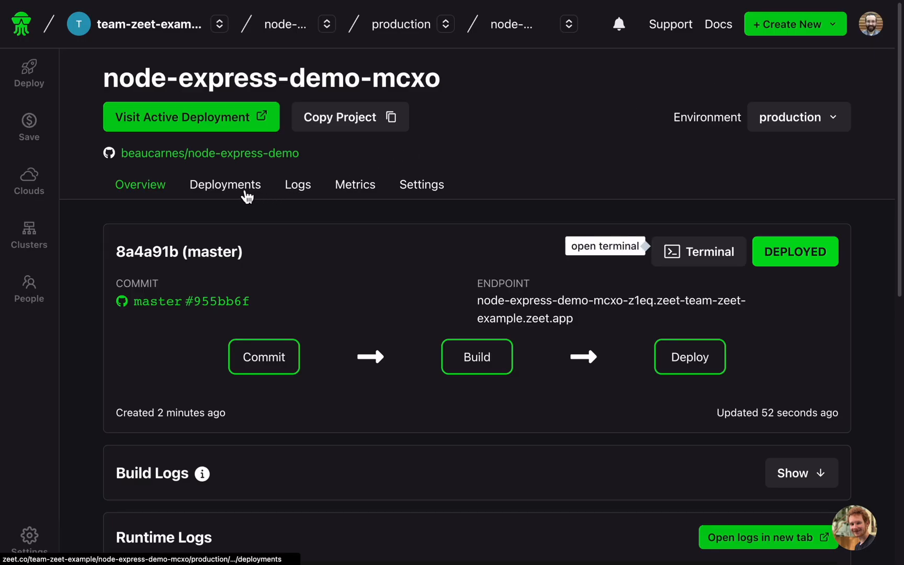
- Review the project's deployments list and CPU metrics, then its General settings with Node.js 16 commands
click(225, 184)
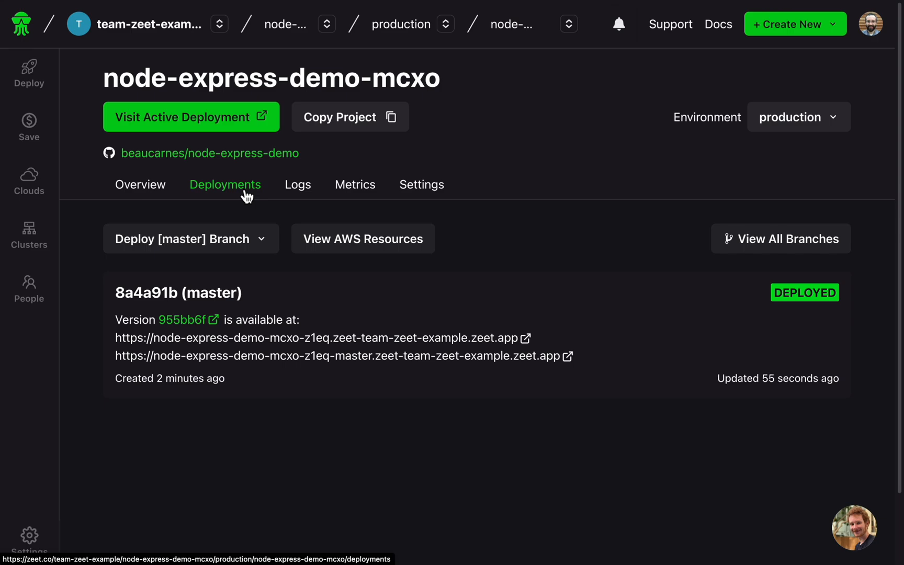
mouse_move(297, 184)
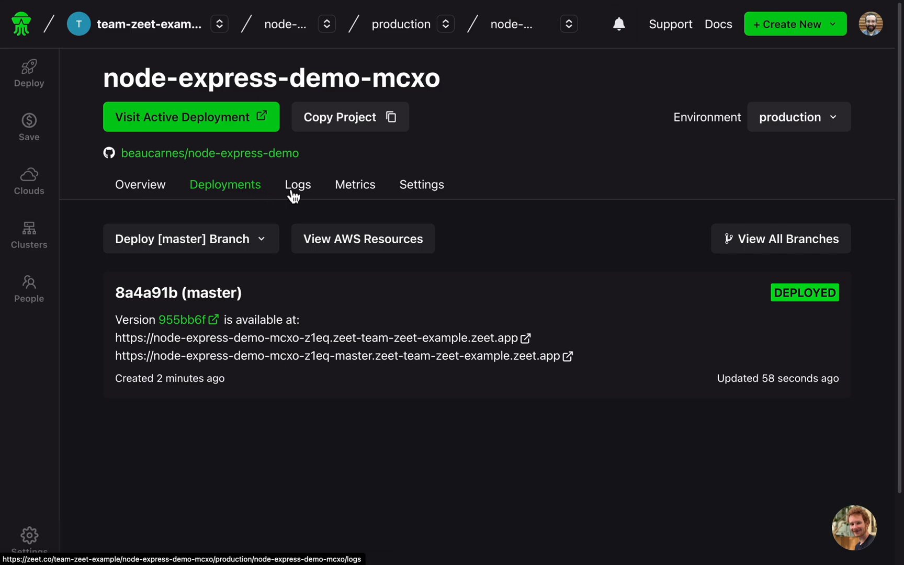
click(354, 184)
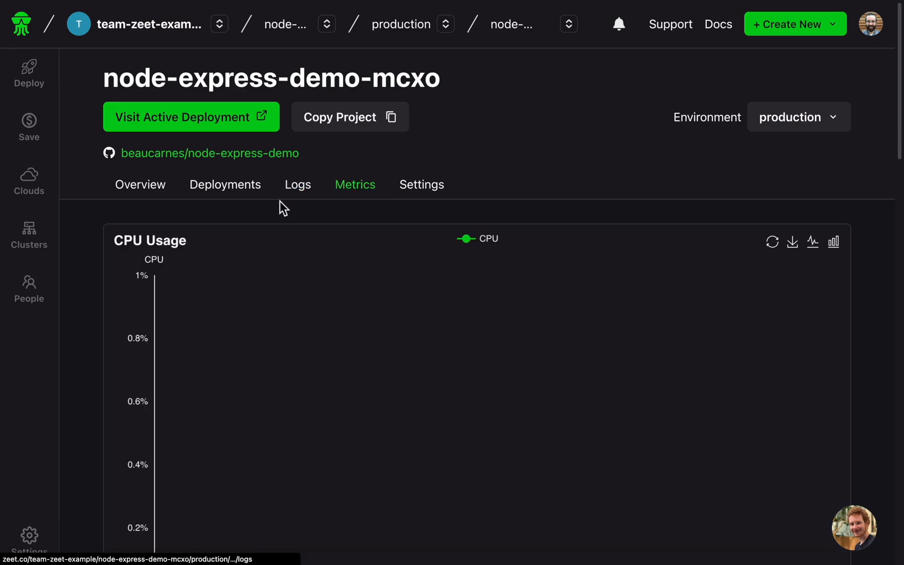
click(420, 185)
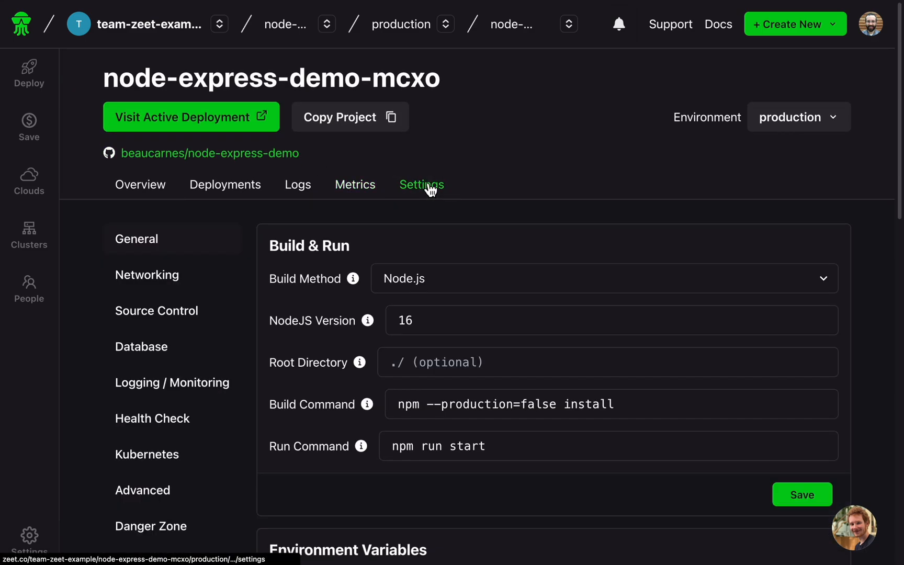
- Scroll the General settings to Resources & Replication showing 1 core, 1 GB, 1 replica, about $38.50/month
scroll(down, 3)
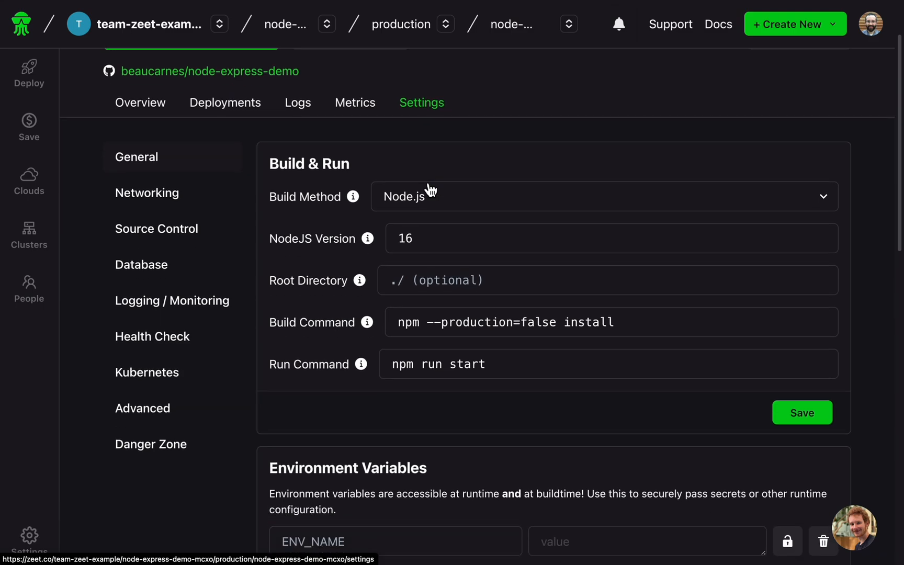
scroll(down, 3)
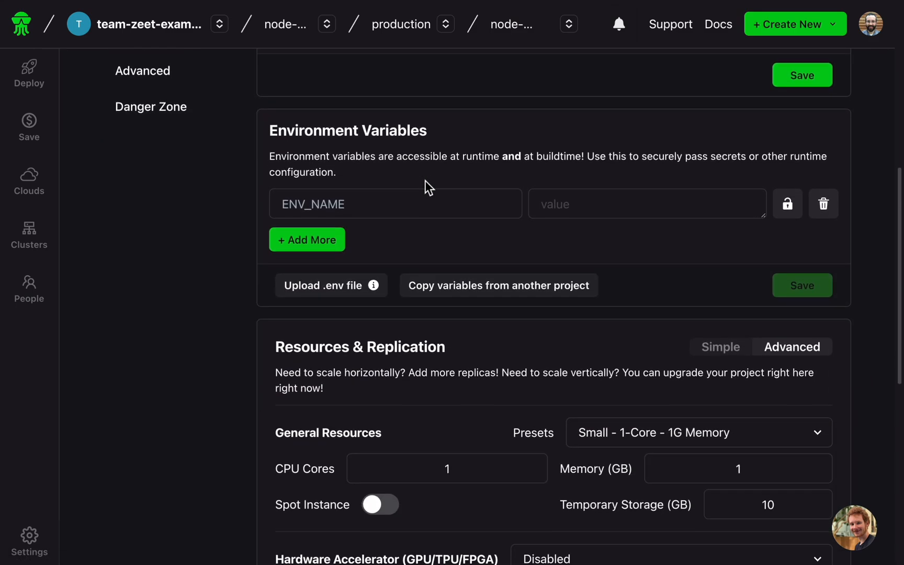
scroll(down, 3)
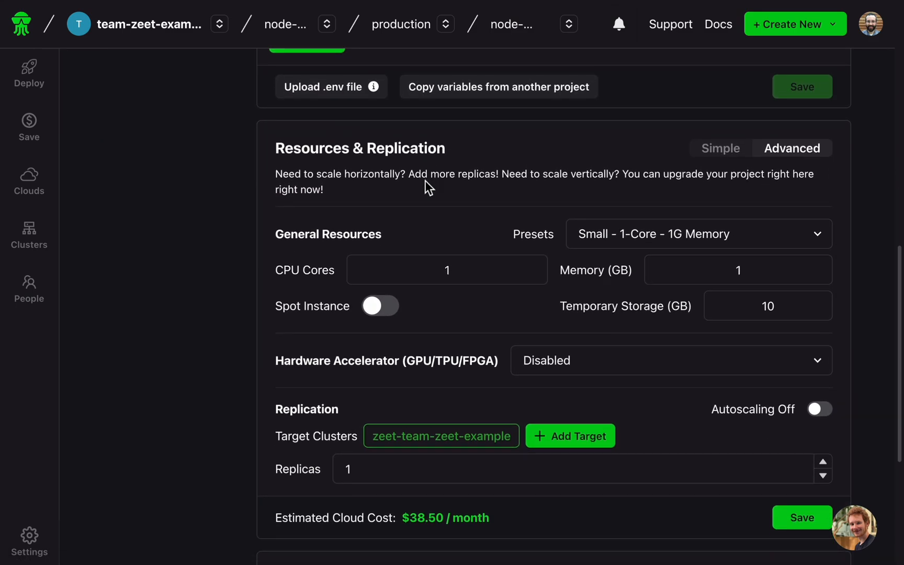
scroll(down, 3)
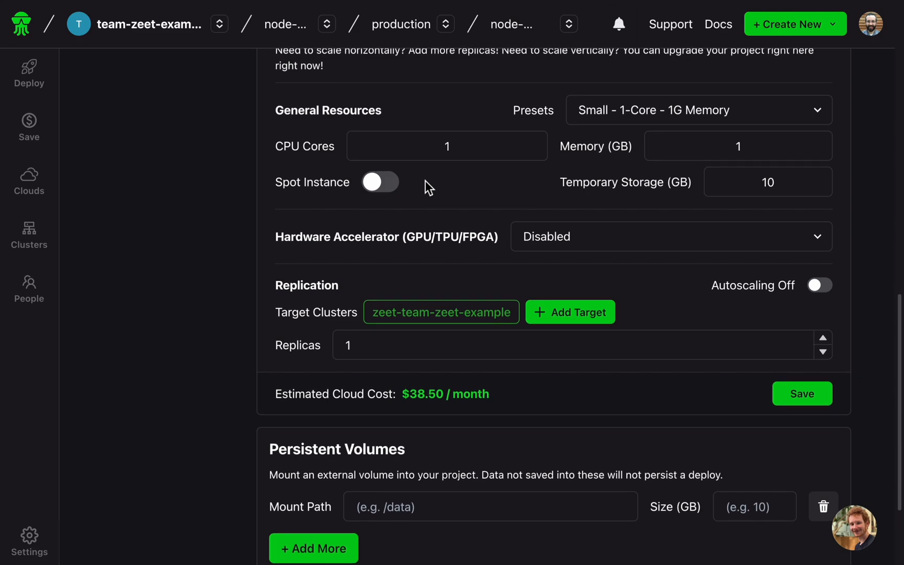
- Review the Networking settings, then Source Control with CI/CD toggles and master production branch rules
click(148, 274)
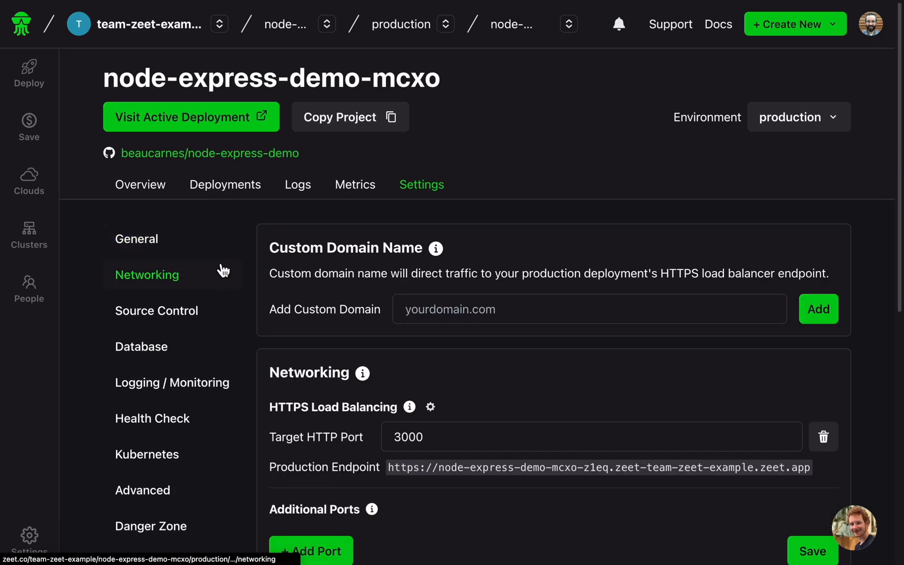
scroll(down, 3)
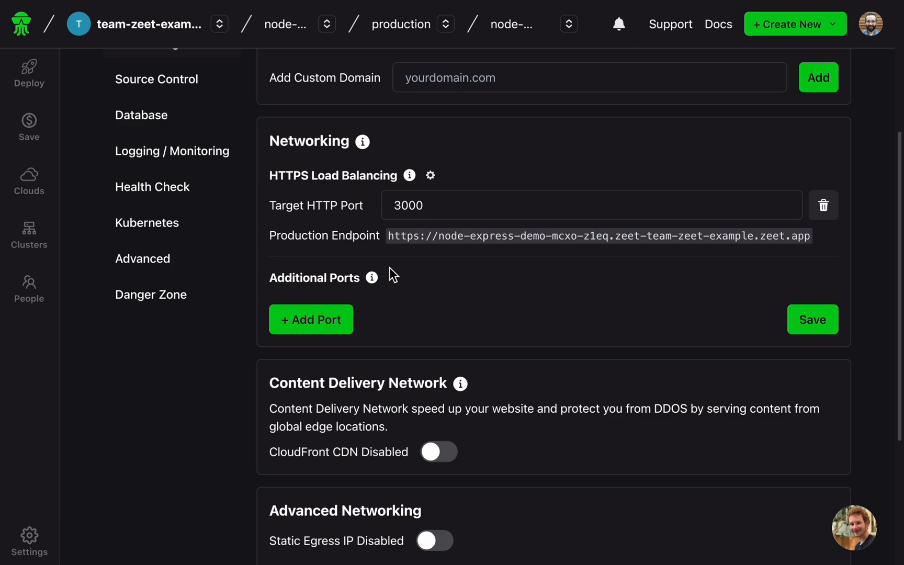
scroll(down, 3)
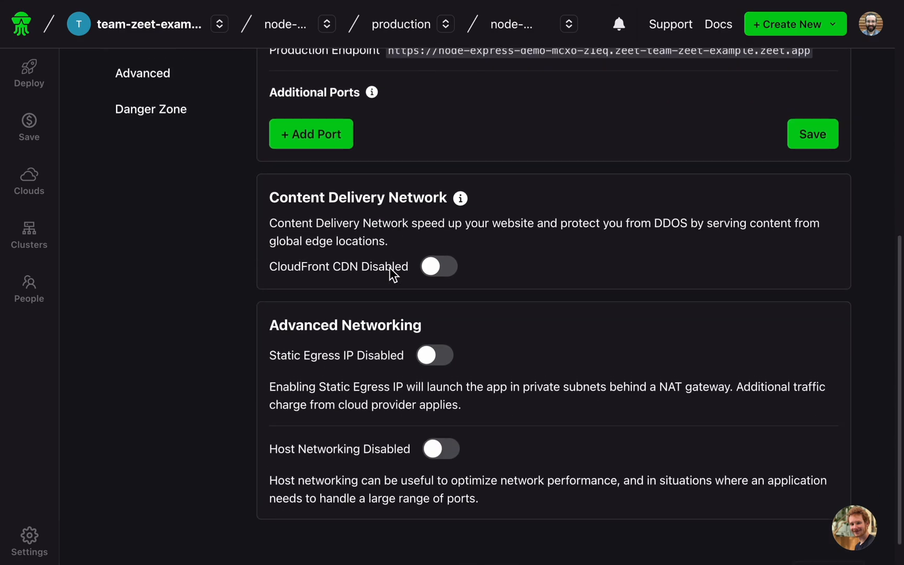
scroll(up, 3)
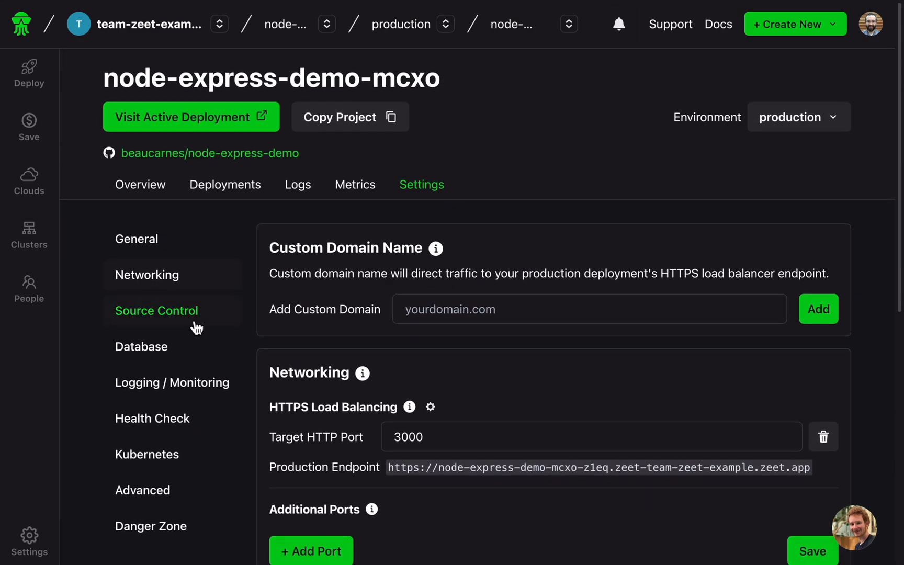
click(155, 311)
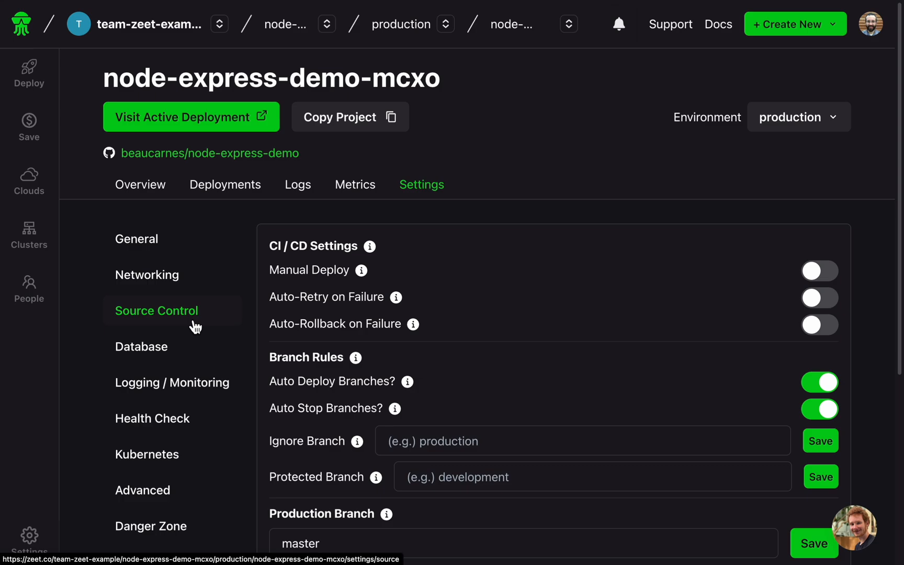
mouse_move(252, 301)
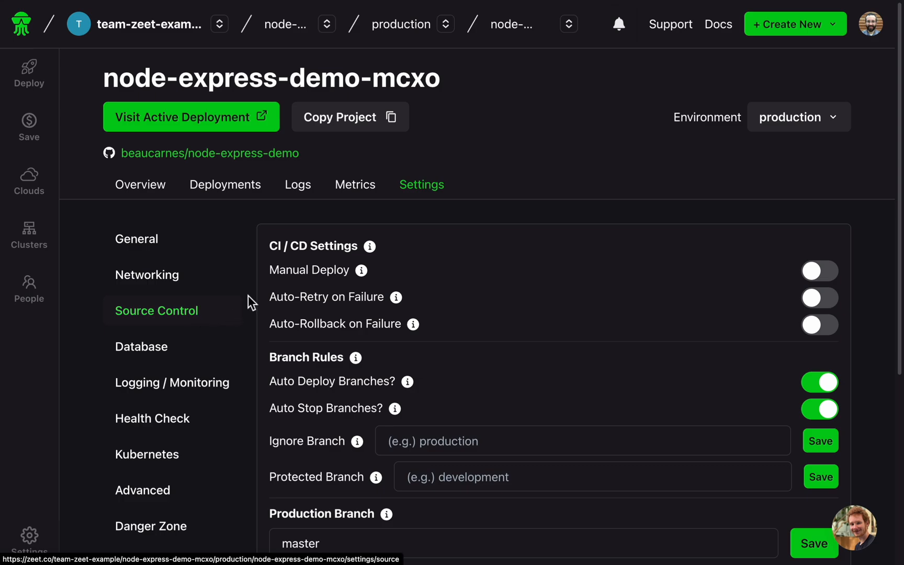
scroll(down, 3)
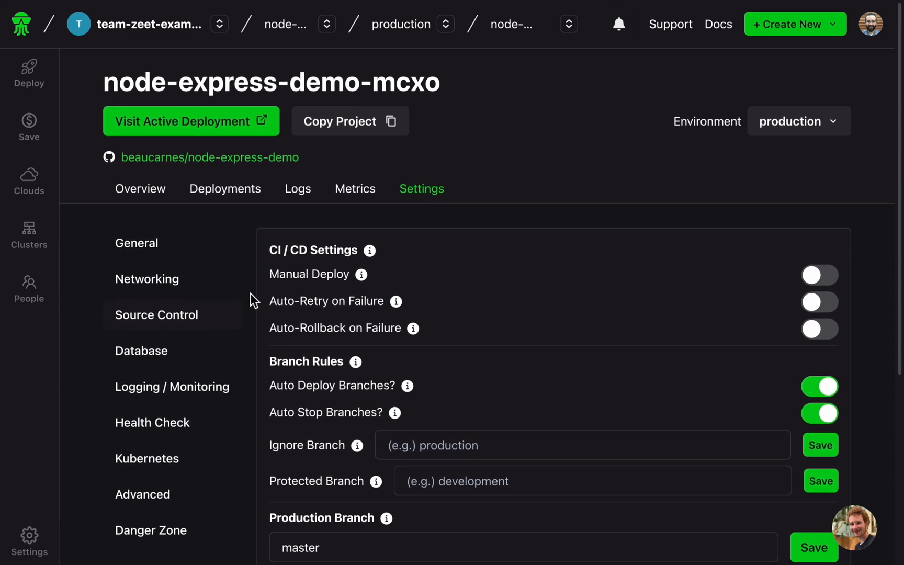